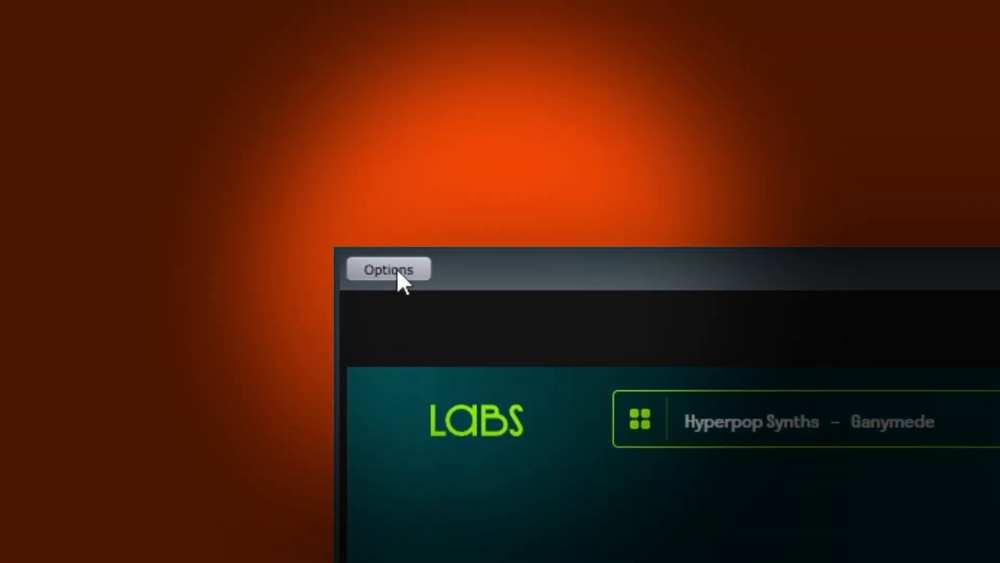
# - Check the audio/MIDI device settings, then try tuning at 36, -12 and -2 semitones
pyautogui.click(387, 269)
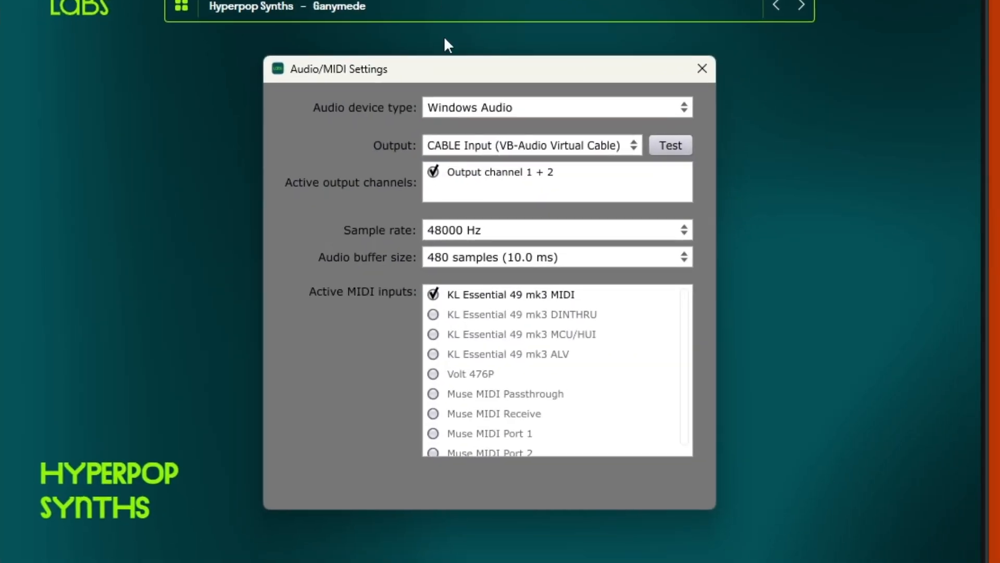
pyautogui.moveTo(475, 122)
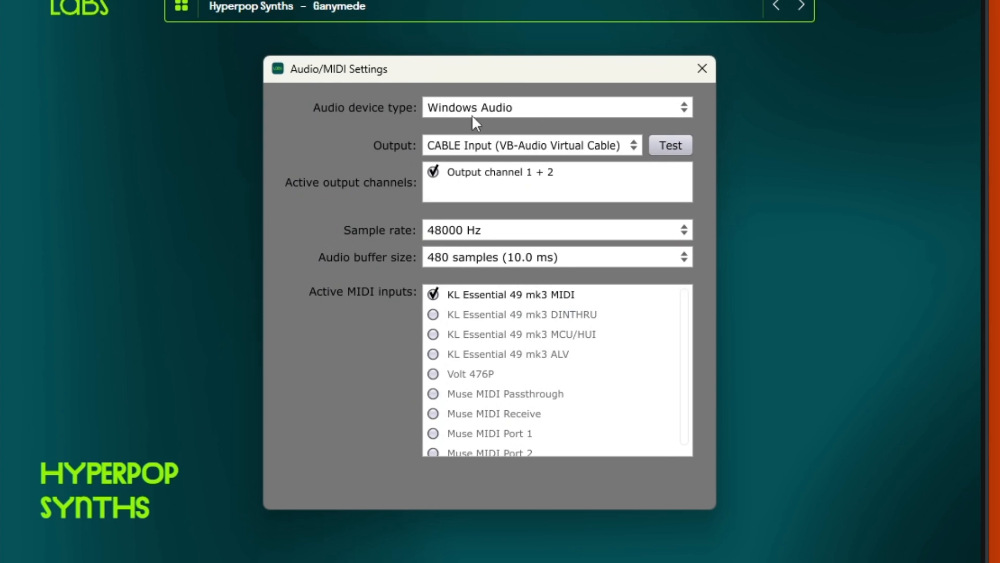
pyautogui.moveTo(586, 356)
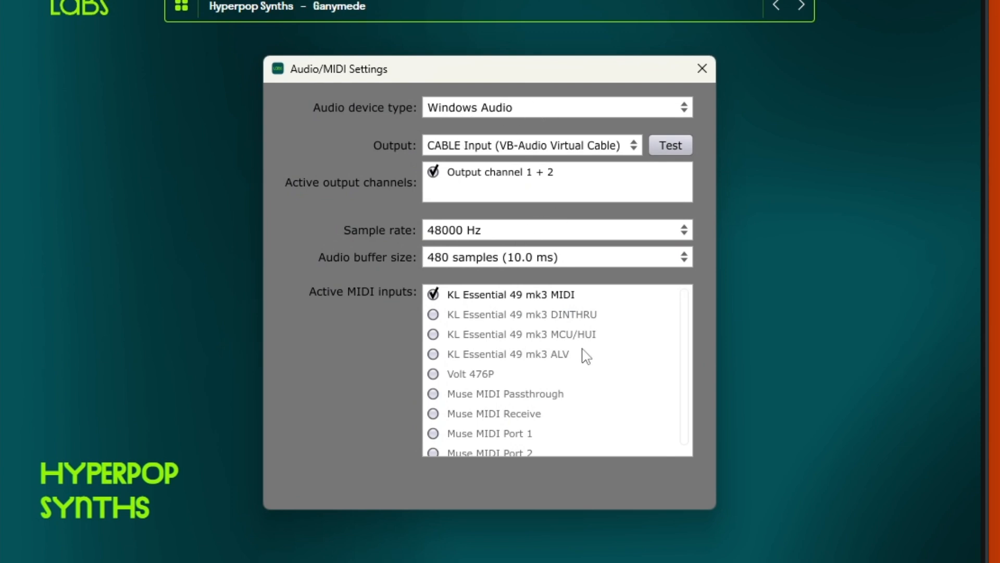
pyautogui.click(702, 68)
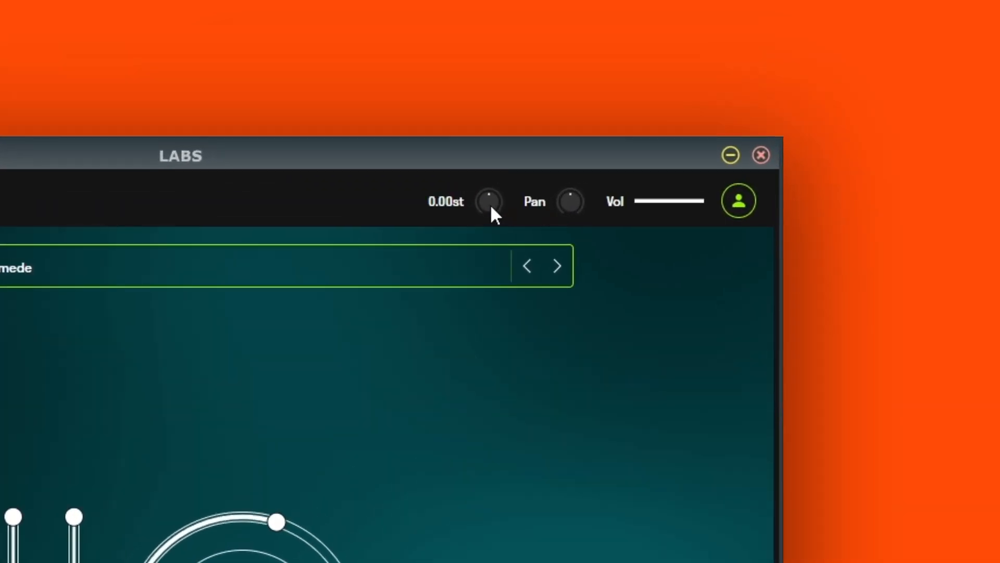
pyautogui.moveTo(488, 210); pyautogui.dragTo(496, 171)
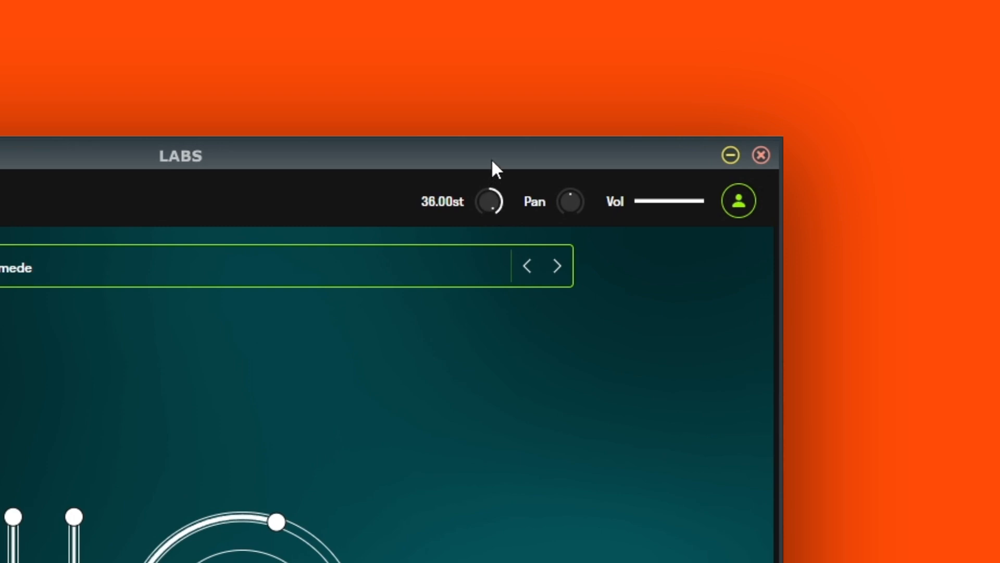
pyautogui.moveTo(490, 201); pyautogui.dragTo(504, 235)
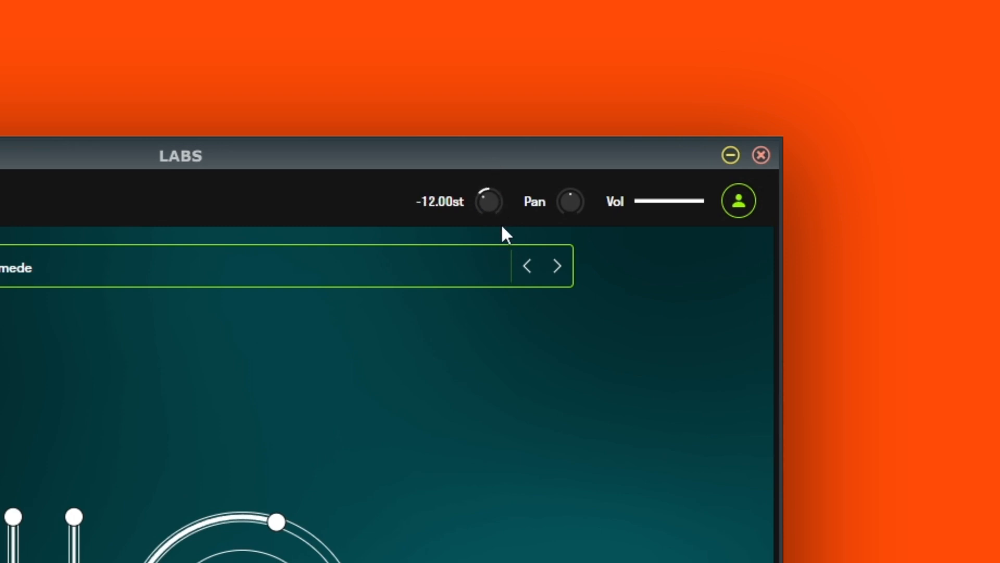
pyautogui.moveTo(488, 202); pyautogui.dragTo(489, 185)
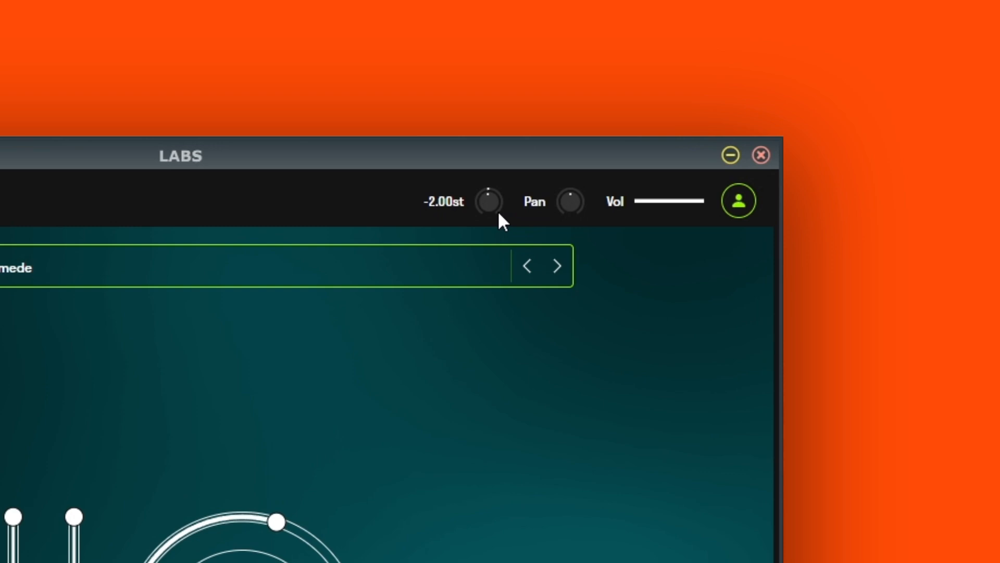
pyautogui.moveTo(493, 214)
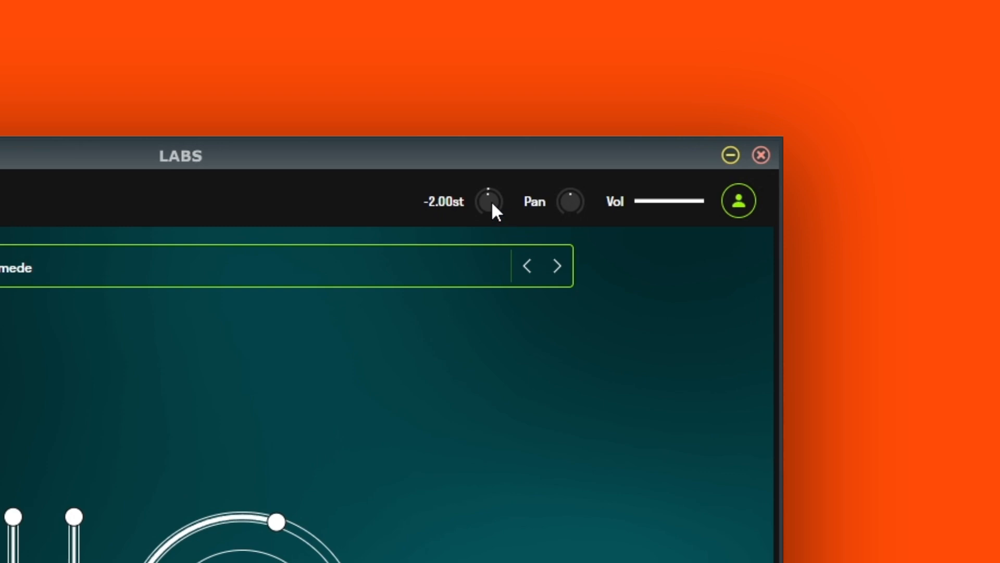
# - Return the tuning to 0 semitones and adjust the stereo pan and output volume
pyautogui.moveTo(489, 201); pyautogui.dragTo(489, 188)
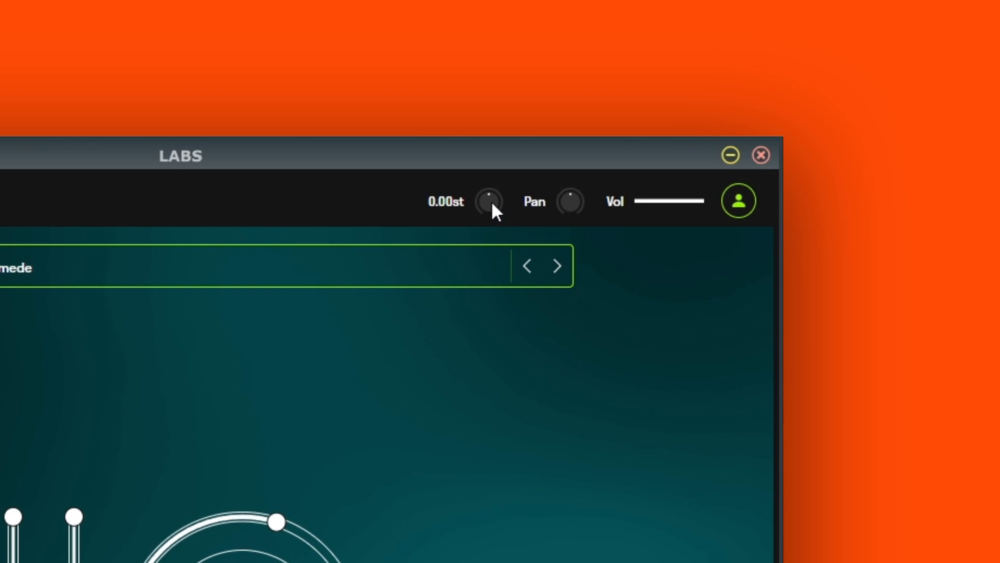
pyautogui.moveTo(488, 201); pyautogui.dragTo(488, 220)
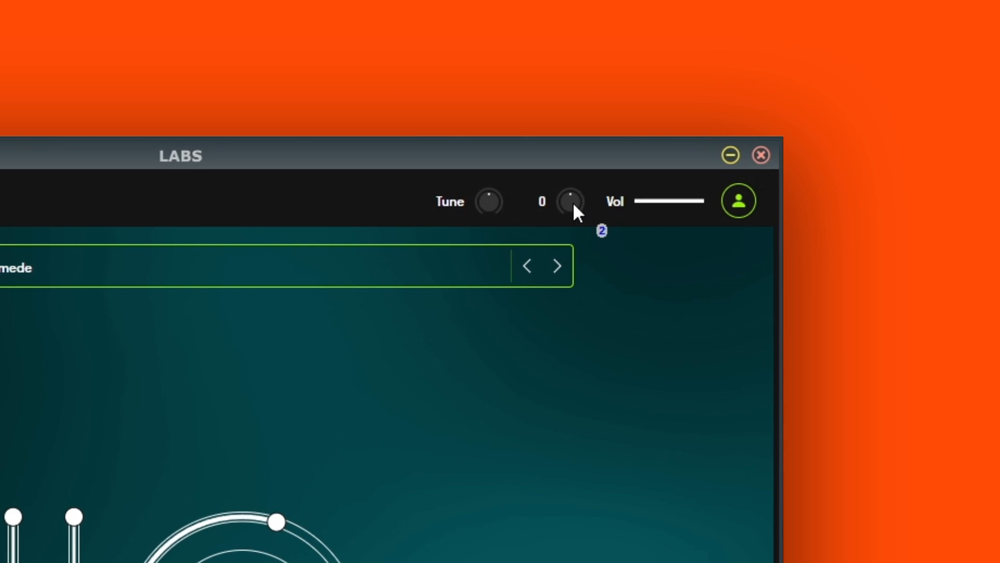
pyautogui.moveTo(571, 202); pyautogui.dragTo(571, 261)
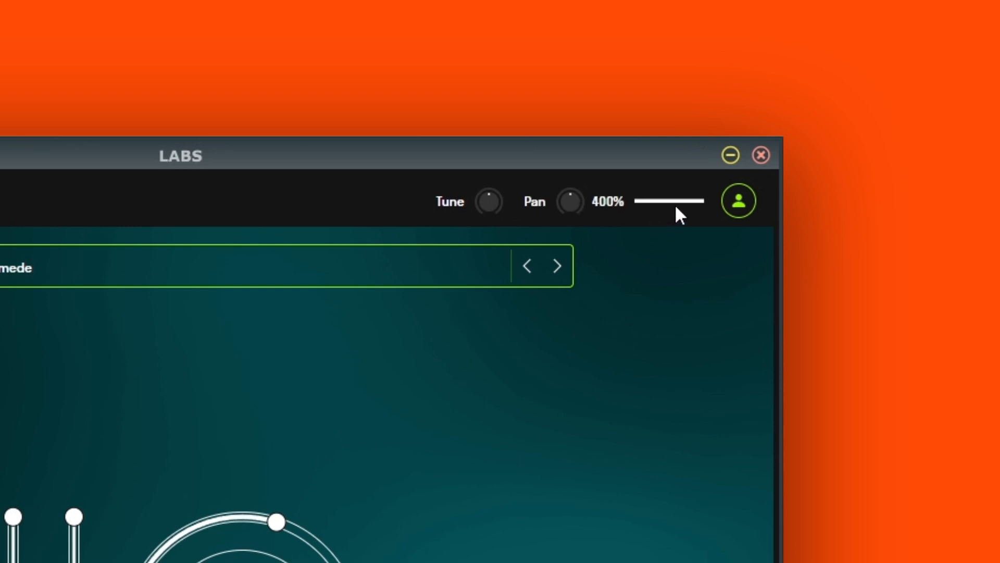
pyautogui.moveTo(711, 209)
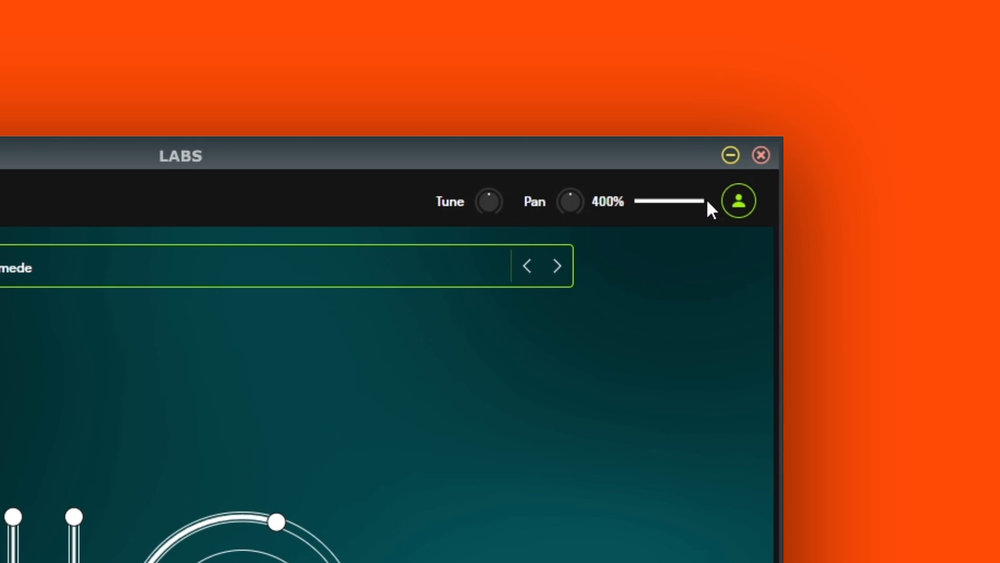
pyautogui.moveTo(700, 216)
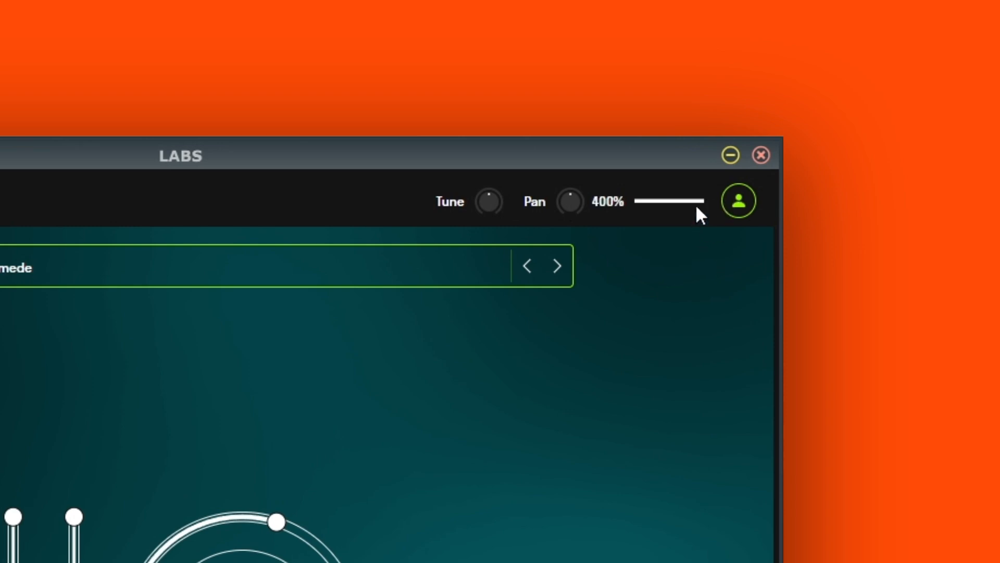
pyautogui.moveTo(699, 201); pyautogui.dragTo(685, 202)
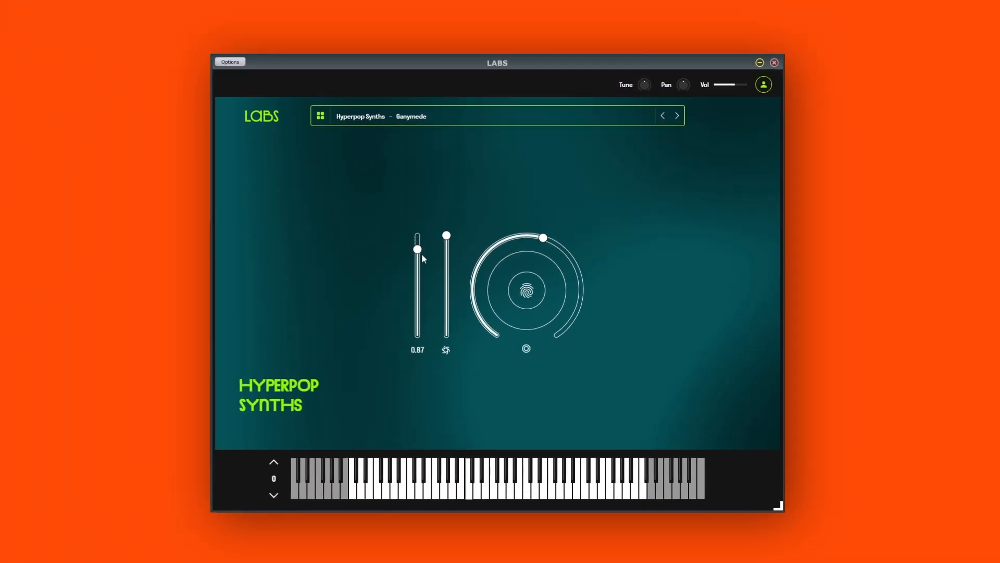
# - Sweep the expression slider from 1.00 down to 0.50 and back to maximum
pyautogui.moveTo(417, 249); pyautogui.dragTo(417, 235)
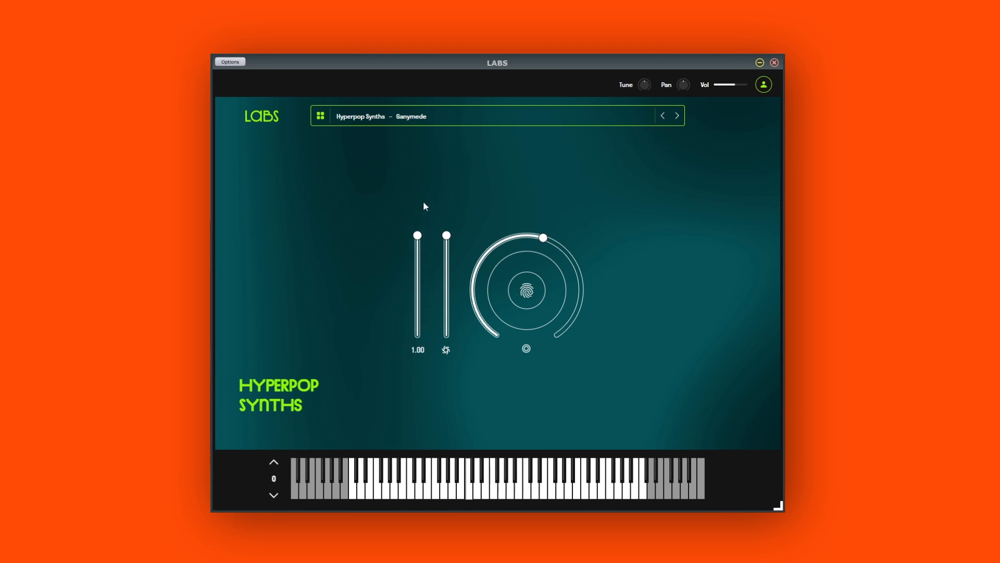
pyautogui.moveTo(417, 235); pyautogui.dragTo(418, 287)
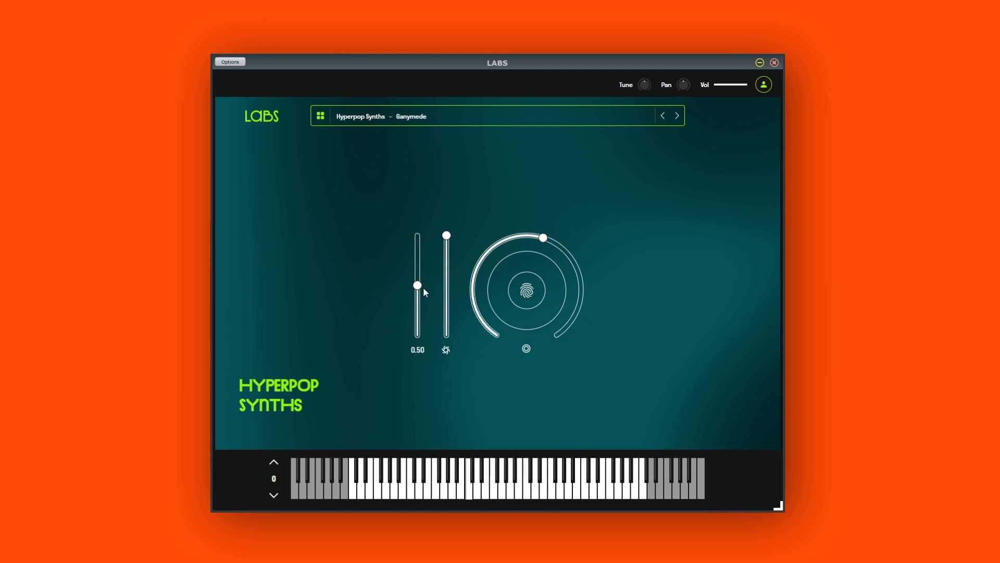
pyautogui.moveTo(416, 284); pyautogui.dragTo(418, 240)
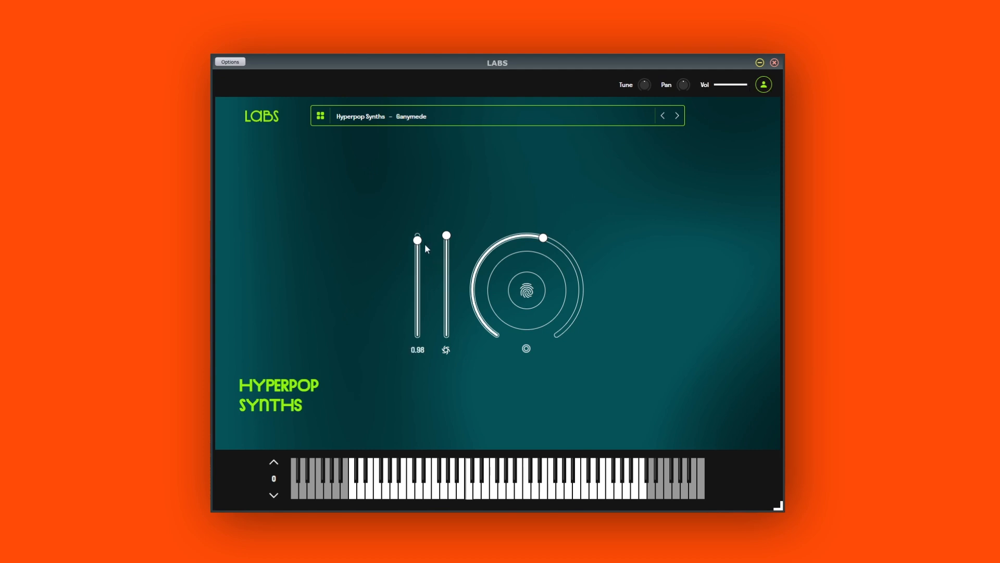
pyautogui.moveTo(417, 241); pyautogui.dragTo(417, 235)
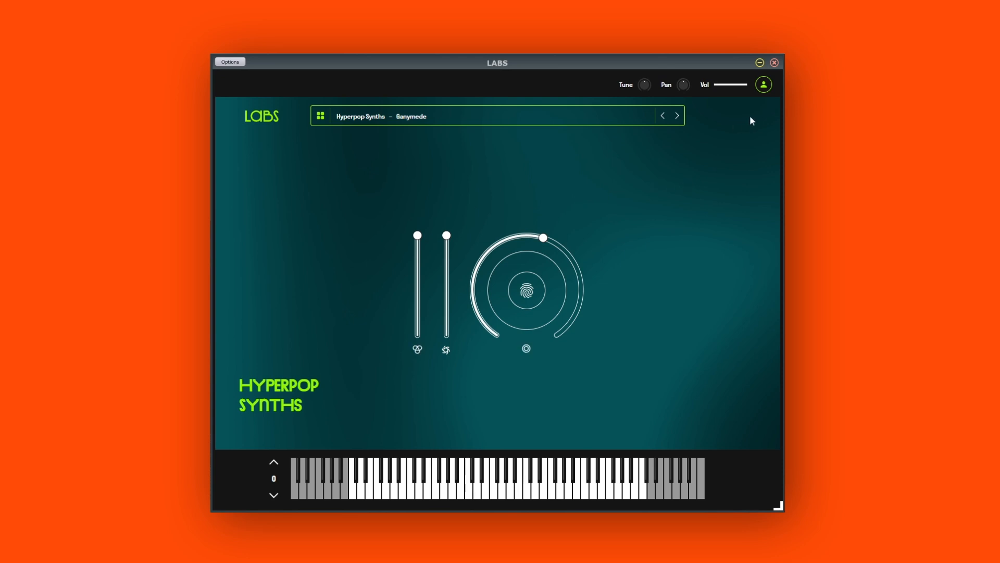
# - Open the Settings panel and view the About page showing version 2.2.53-16392e0
pyautogui.click(762, 84)
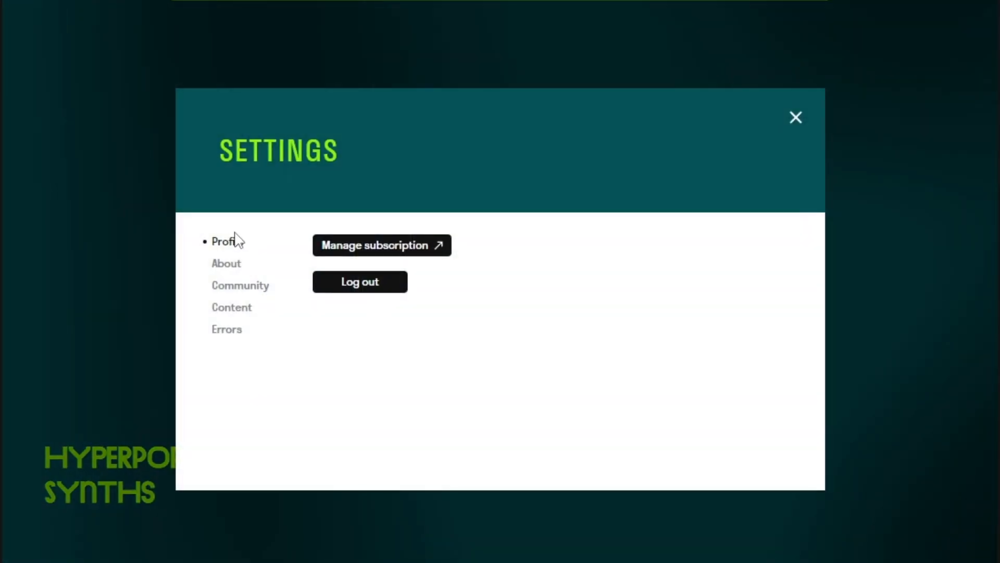
pyautogui.moveTo(379, 293)
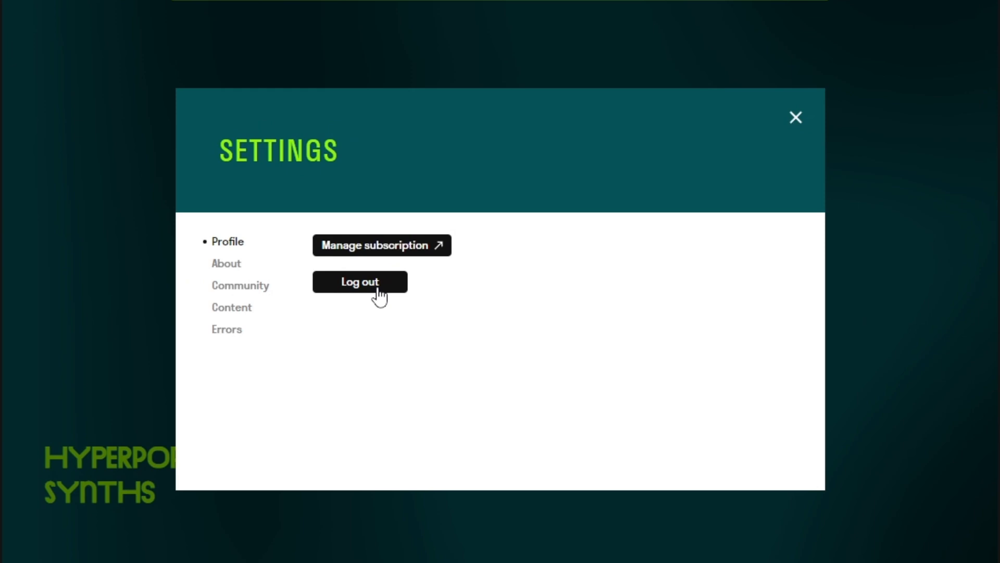
pyautogui.moveTo(412, 255)
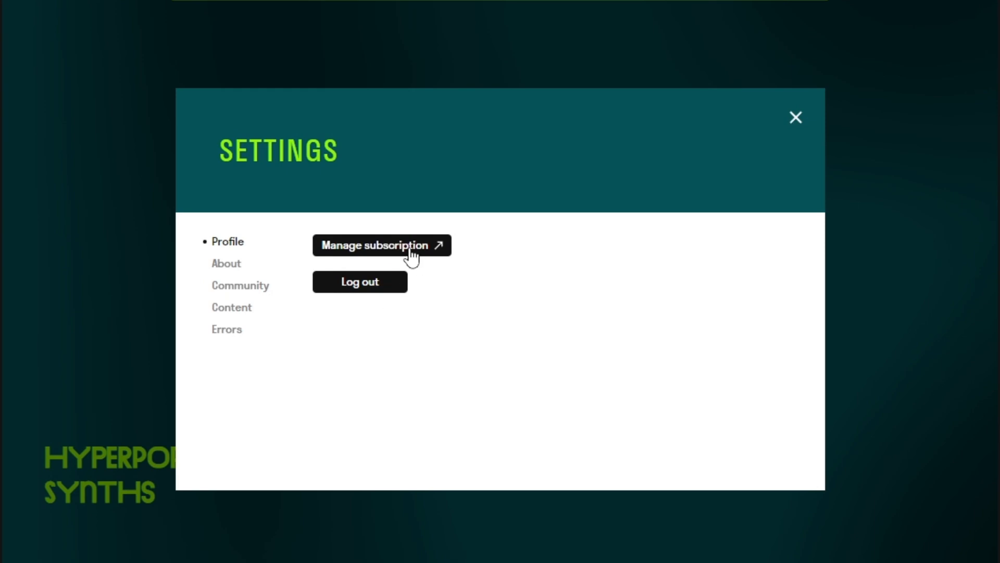
pyautogui.moveTo(400, 249)
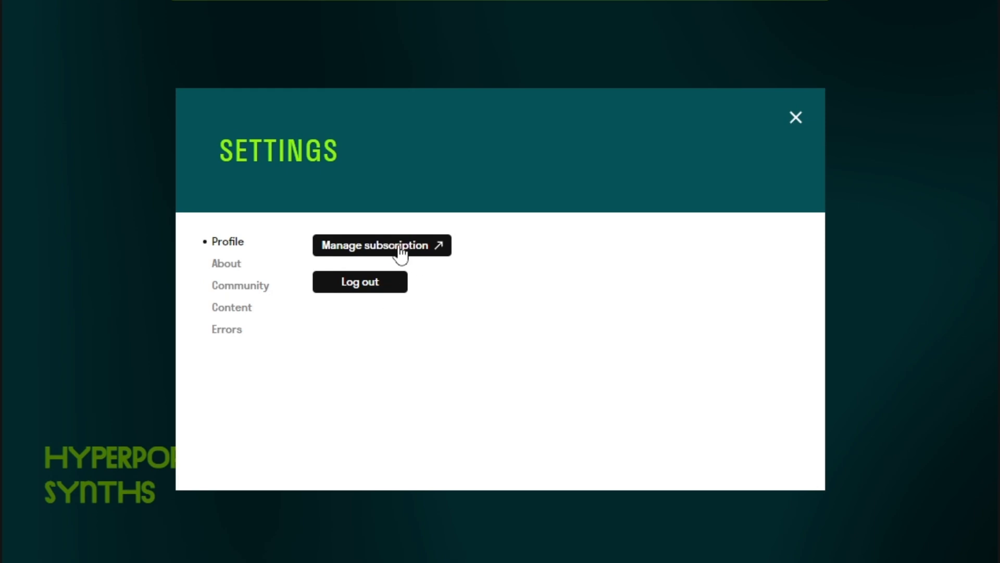
pyautogui.click(225, 263)
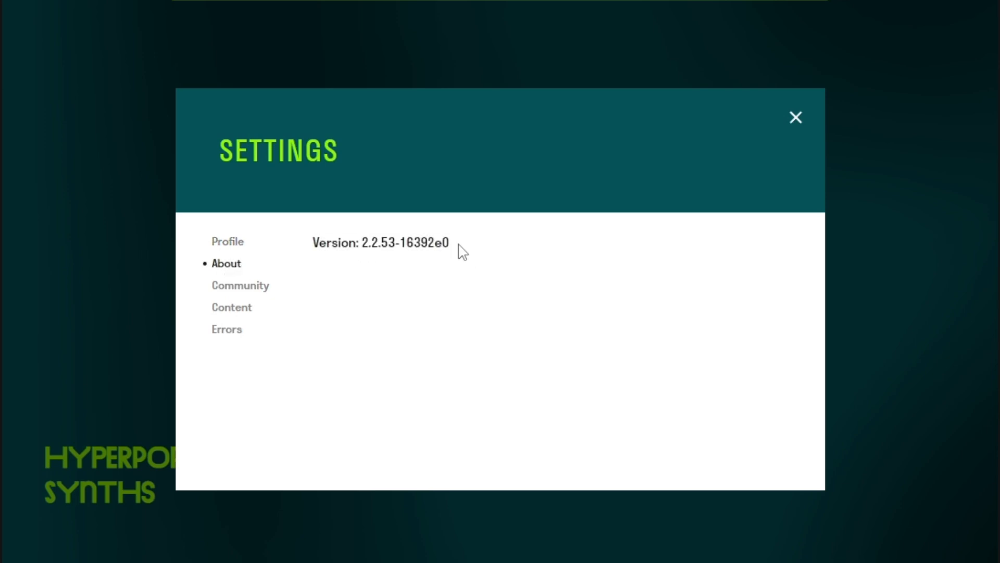
pyautogui.moveTo(449, 284)
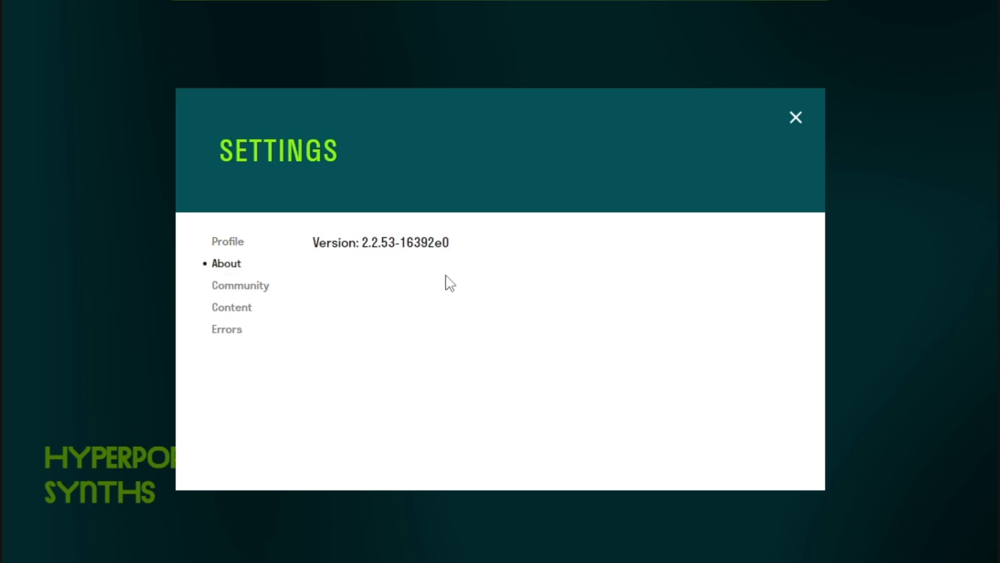
pyautogui.moveTo(258, 290)
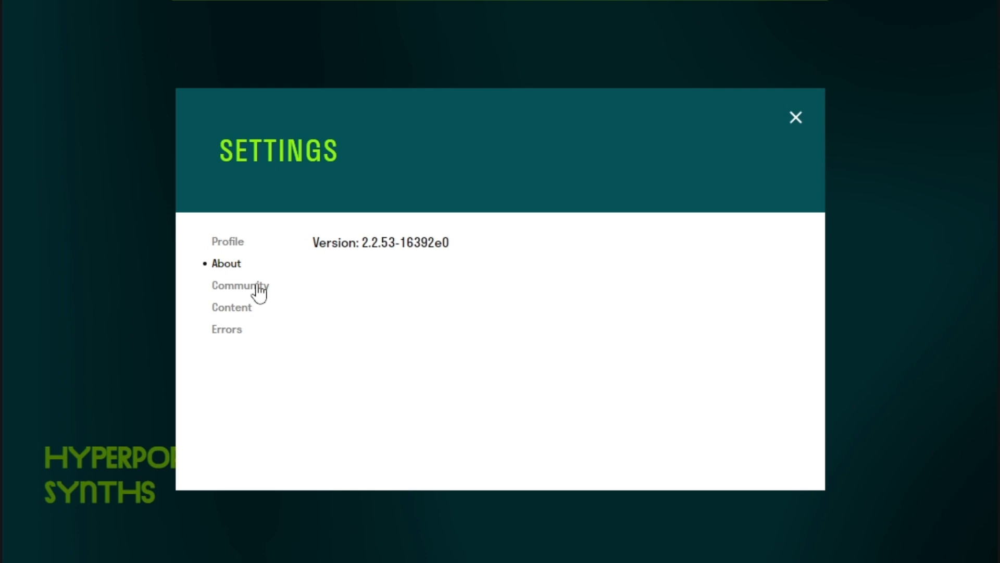
# - Browse the Community and Content settings pages, ending on Errors showing no pack errors
pyautogui.click(239, 285)
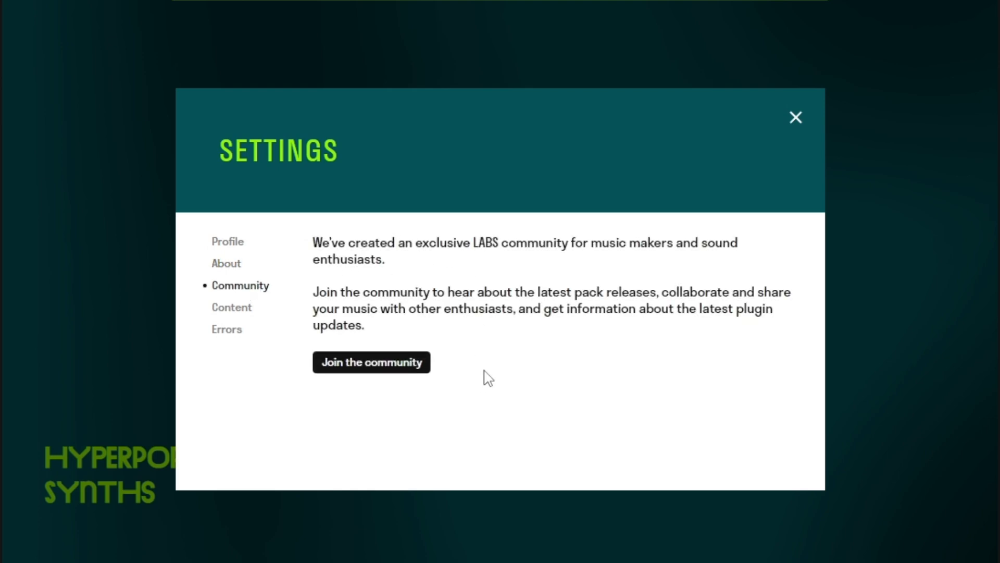
pyautogui.click(231, 307)
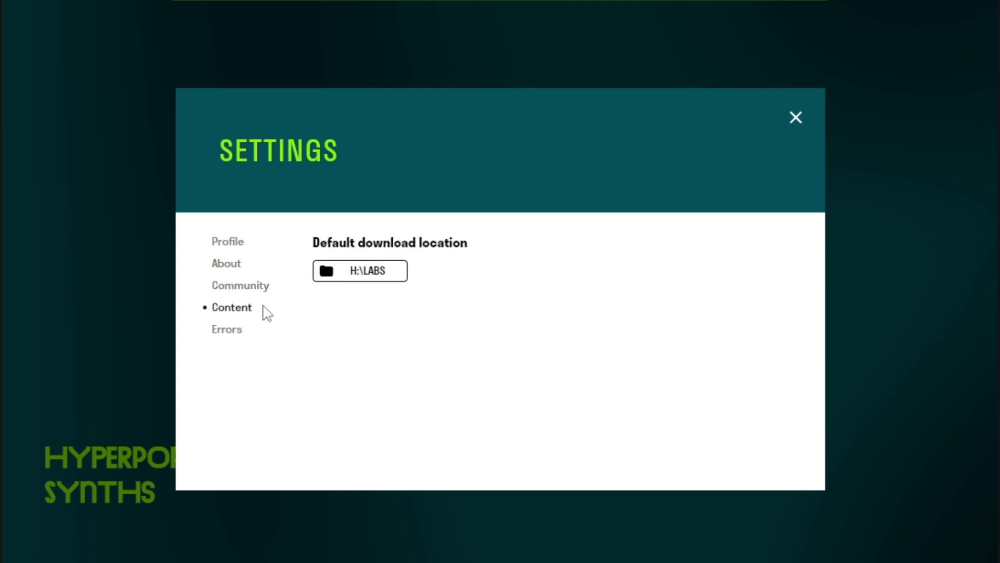
pyautogui.moveTo(374, 319)
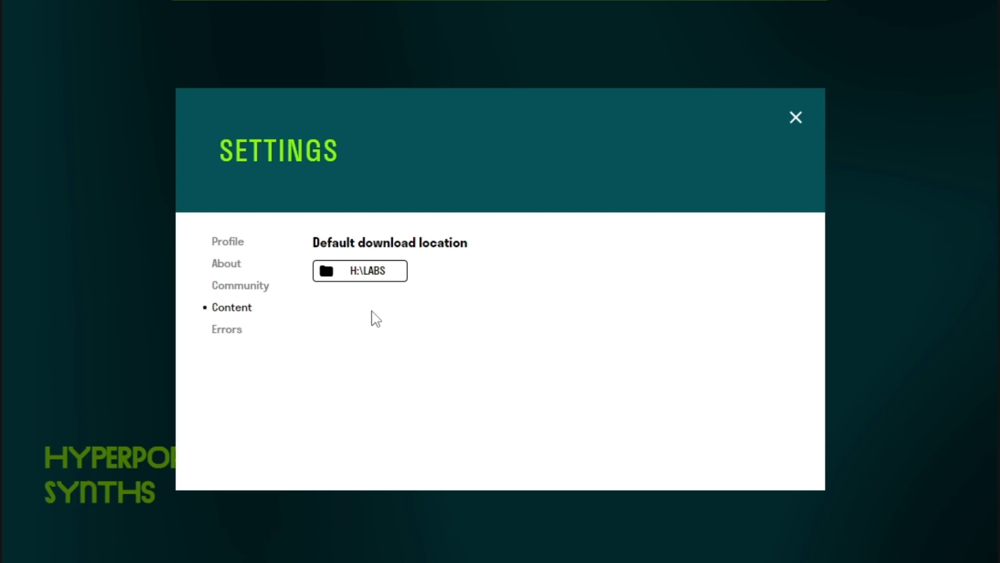
pyautogui.moveTo(409, 304)
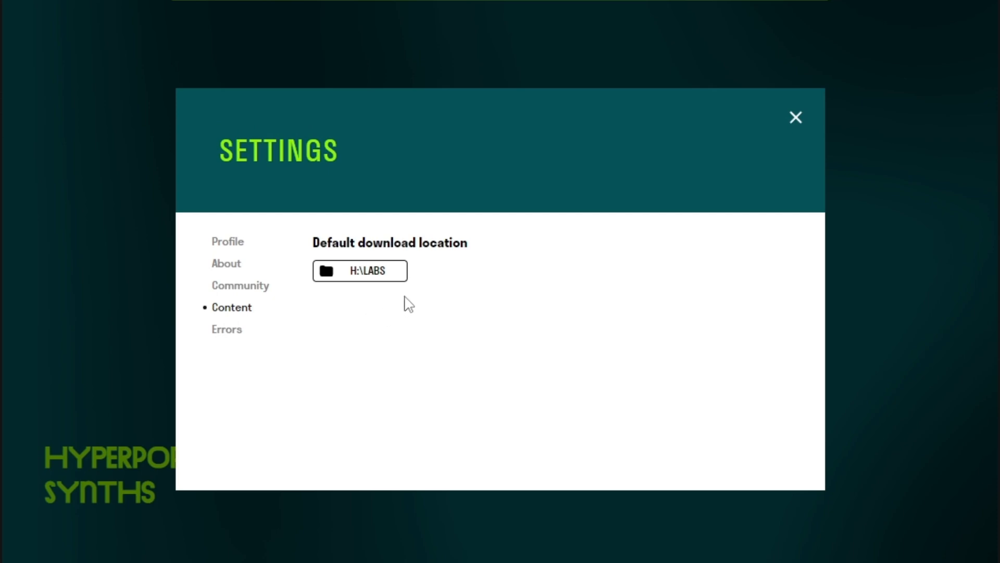
pyautogui.click(226, 329)
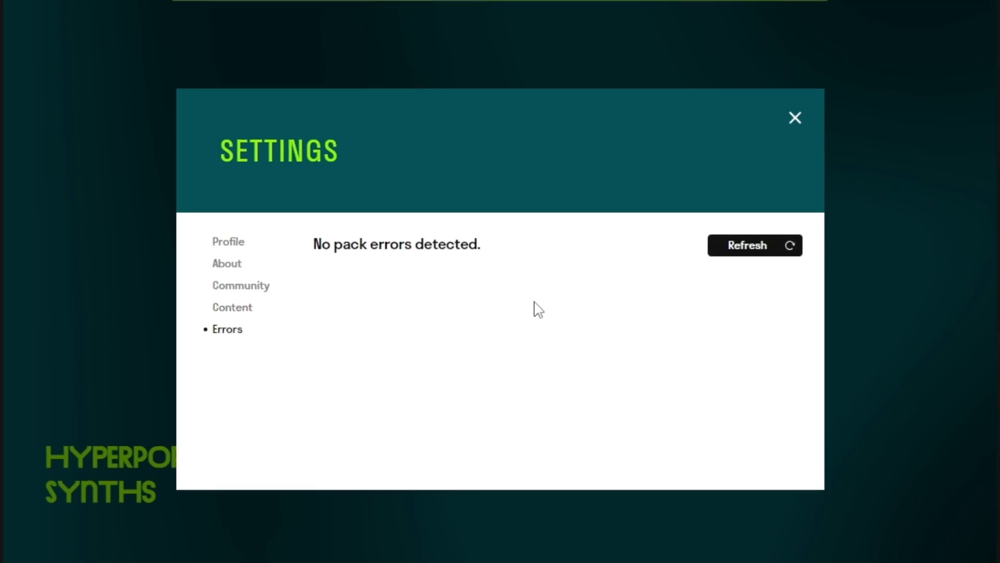